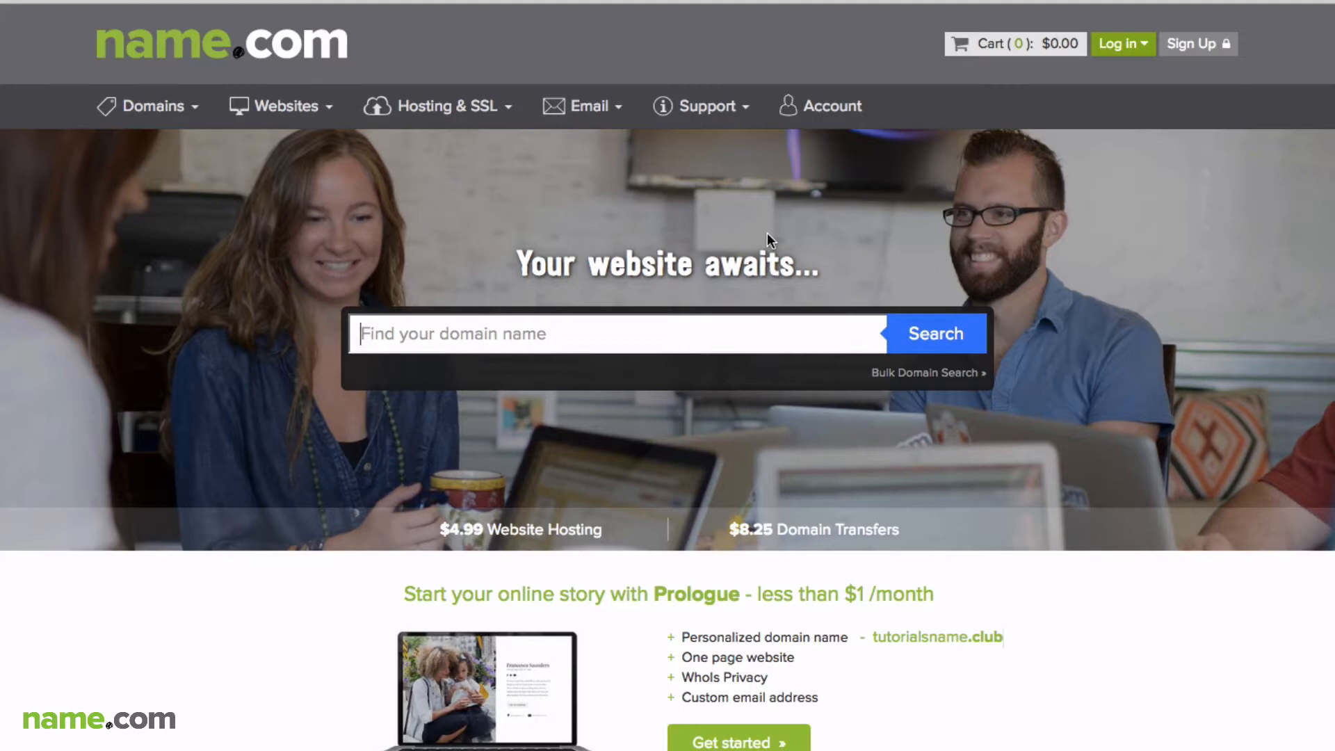
- Search for tutorialsforname.com, add it to the cart, and proceed to checkout
type("tutorialsforname.com")
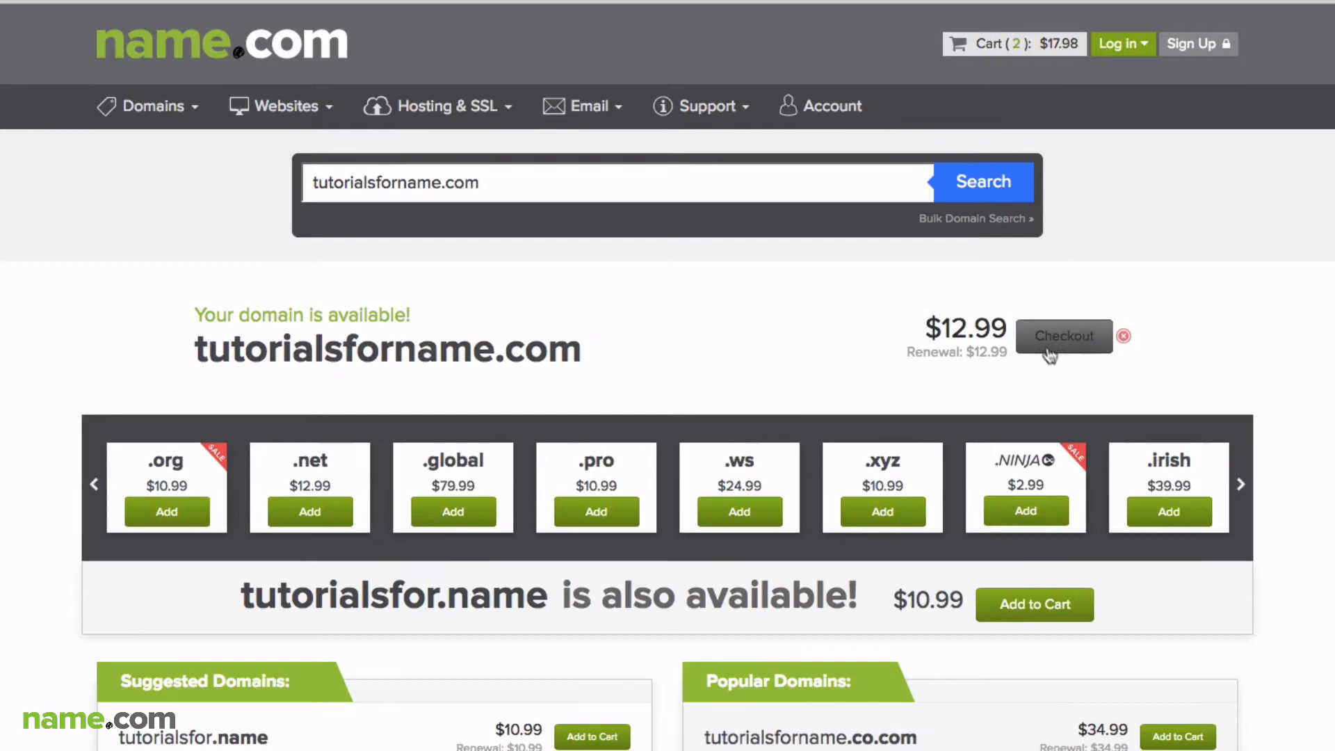
left_click(1063, 336)
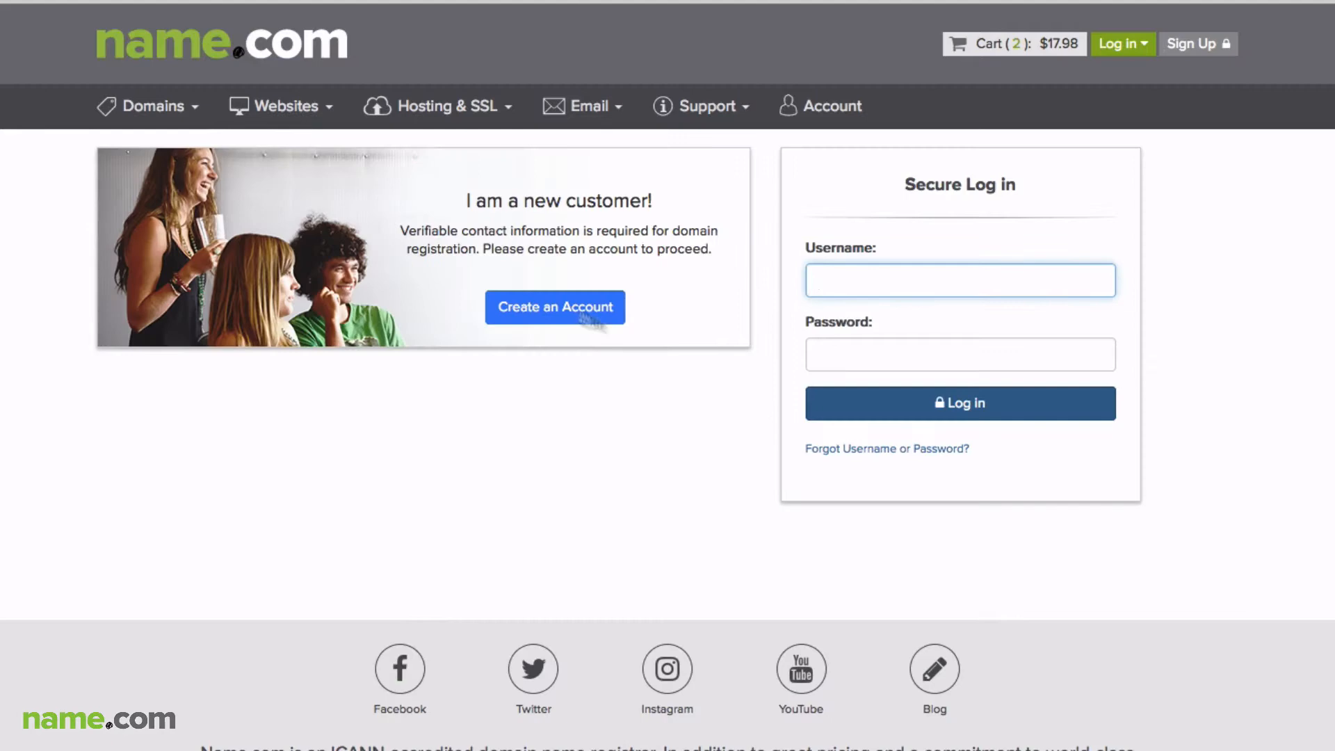
- Create a new customer account with username, email and password, agreeing to the Terms & Conditions
left_click(553, 306)
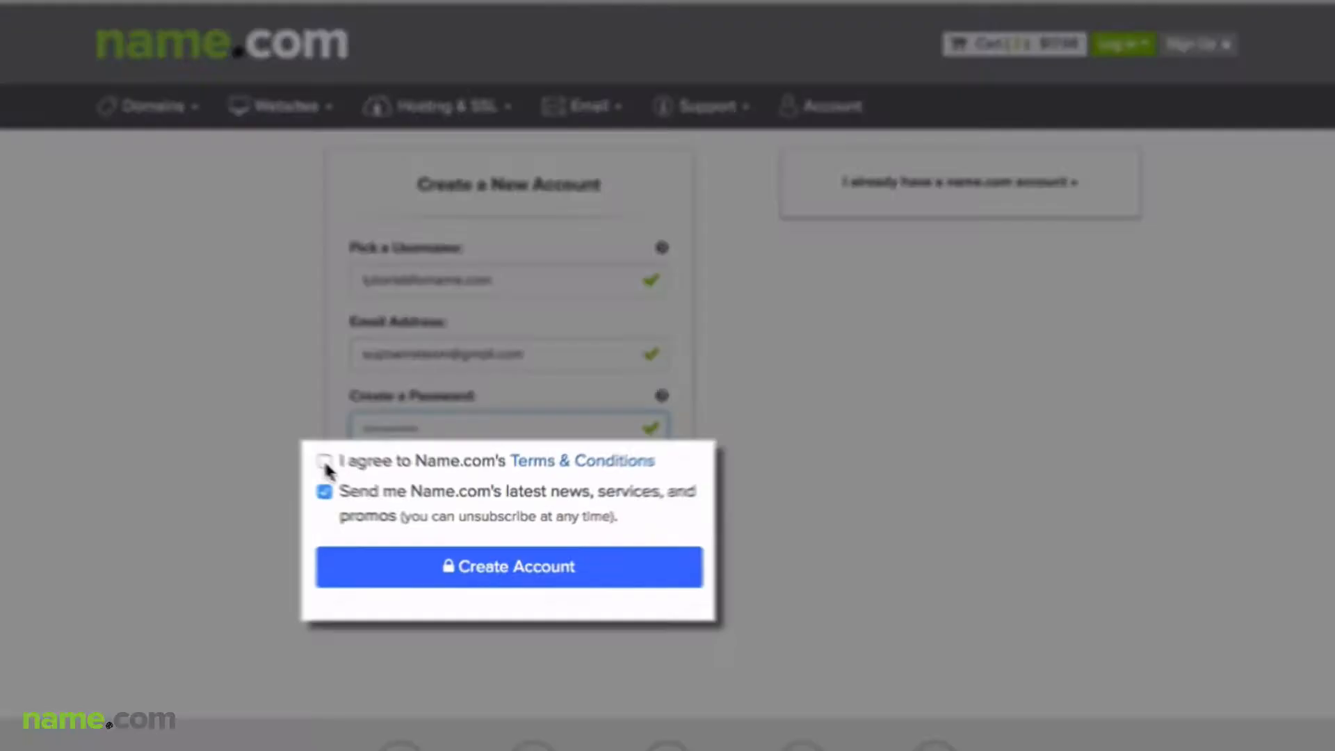
left_click(325, 461)
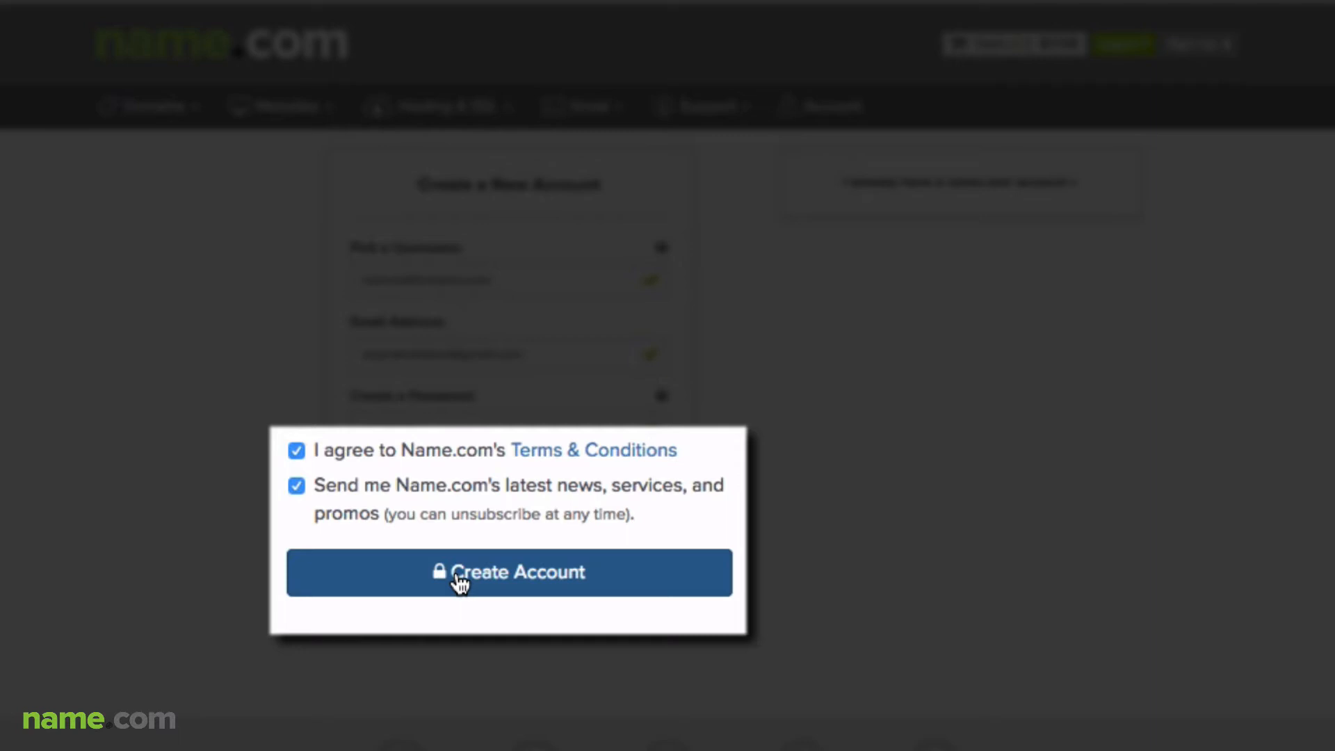
left_click(508, 572)
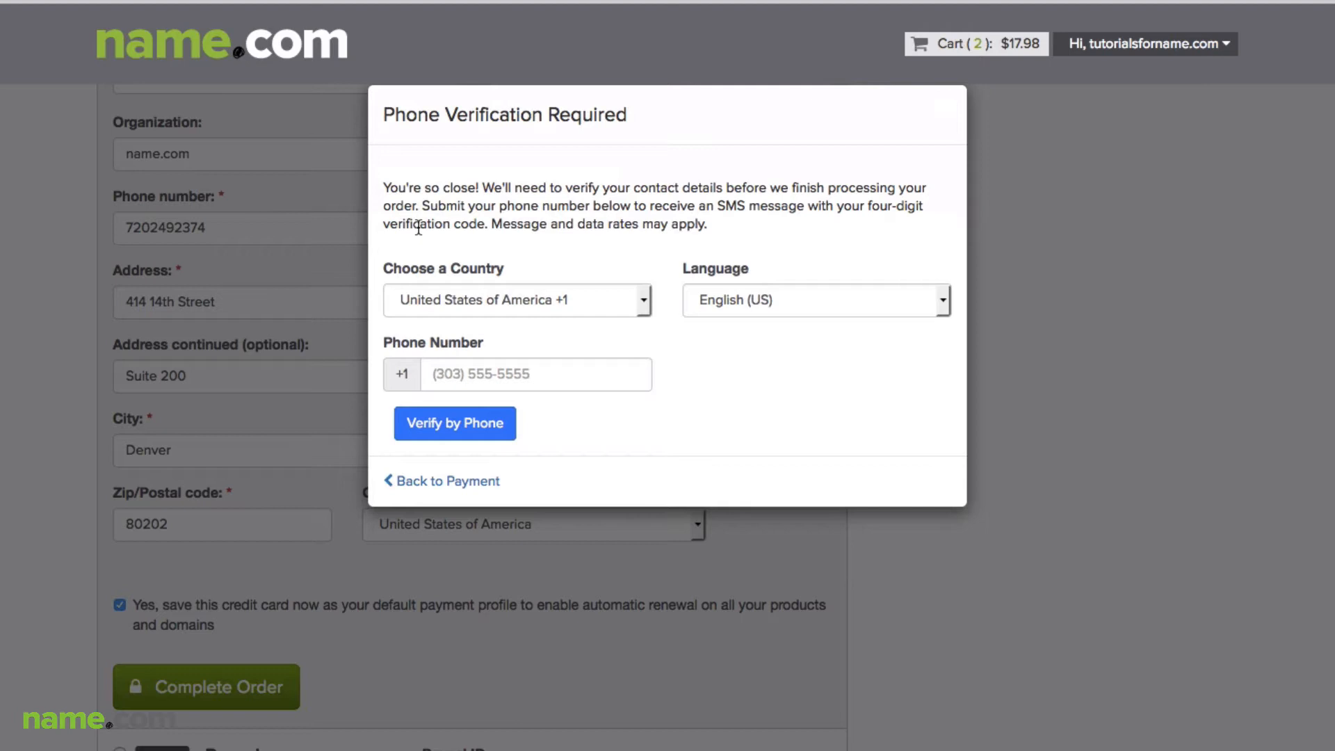
- Enter the phone number in the verification dialog and request the SMS code via Verify by Phone
left_click(536, 374)
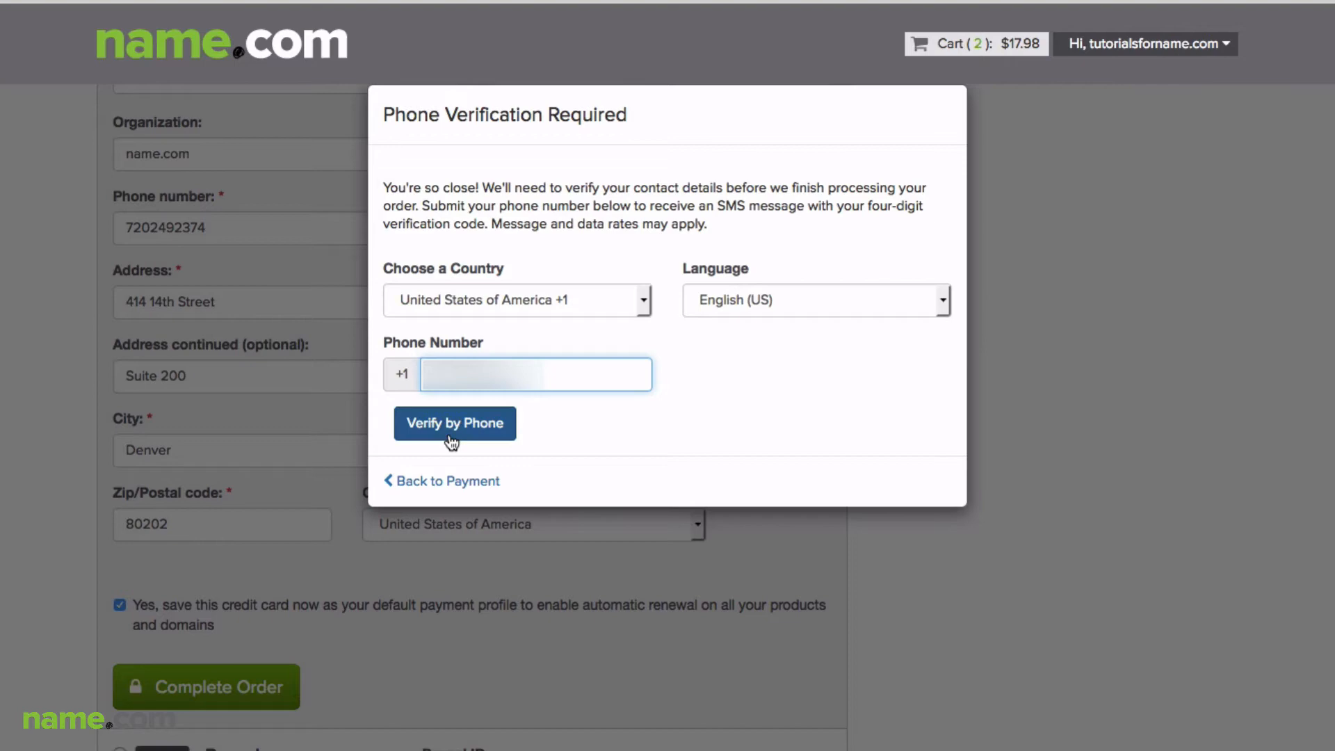
left_click(455, 424)
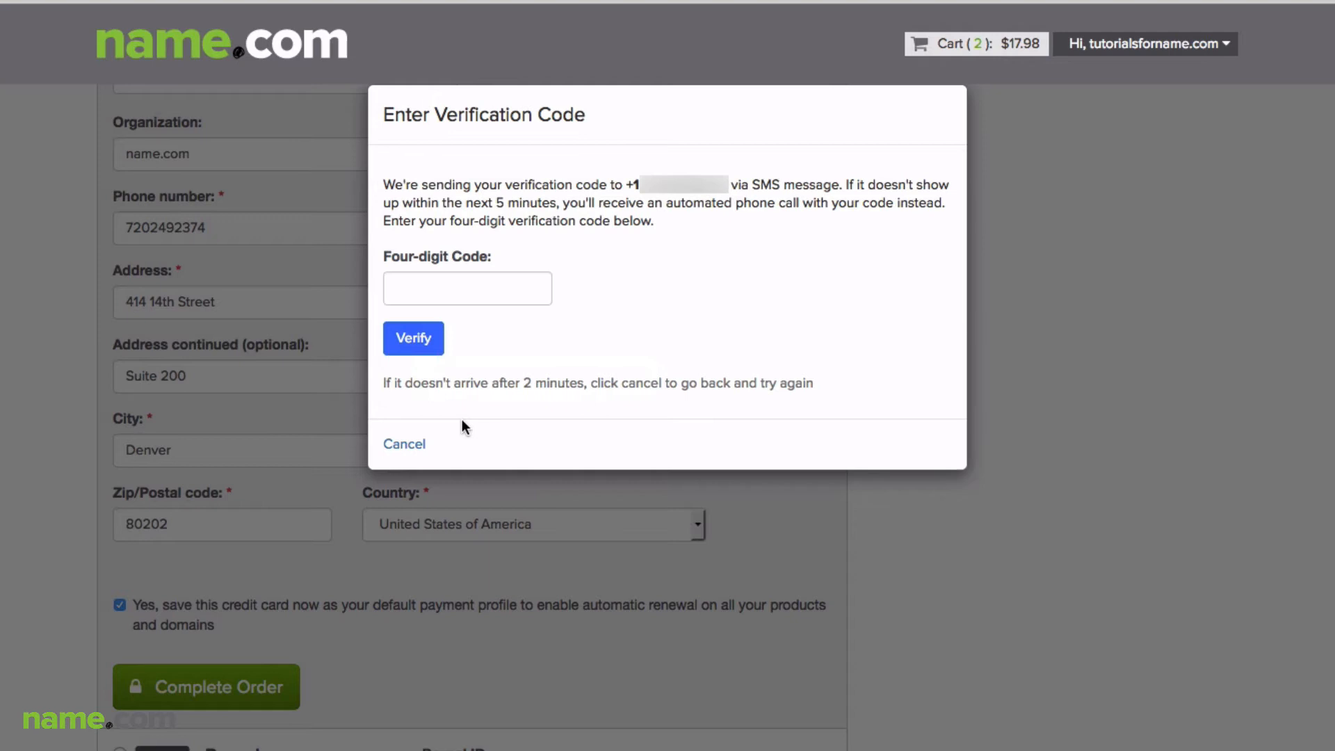
- Enter the four-digit SMS code and verify it to complete the tutorialsforname.com order
left_click(467, 288)
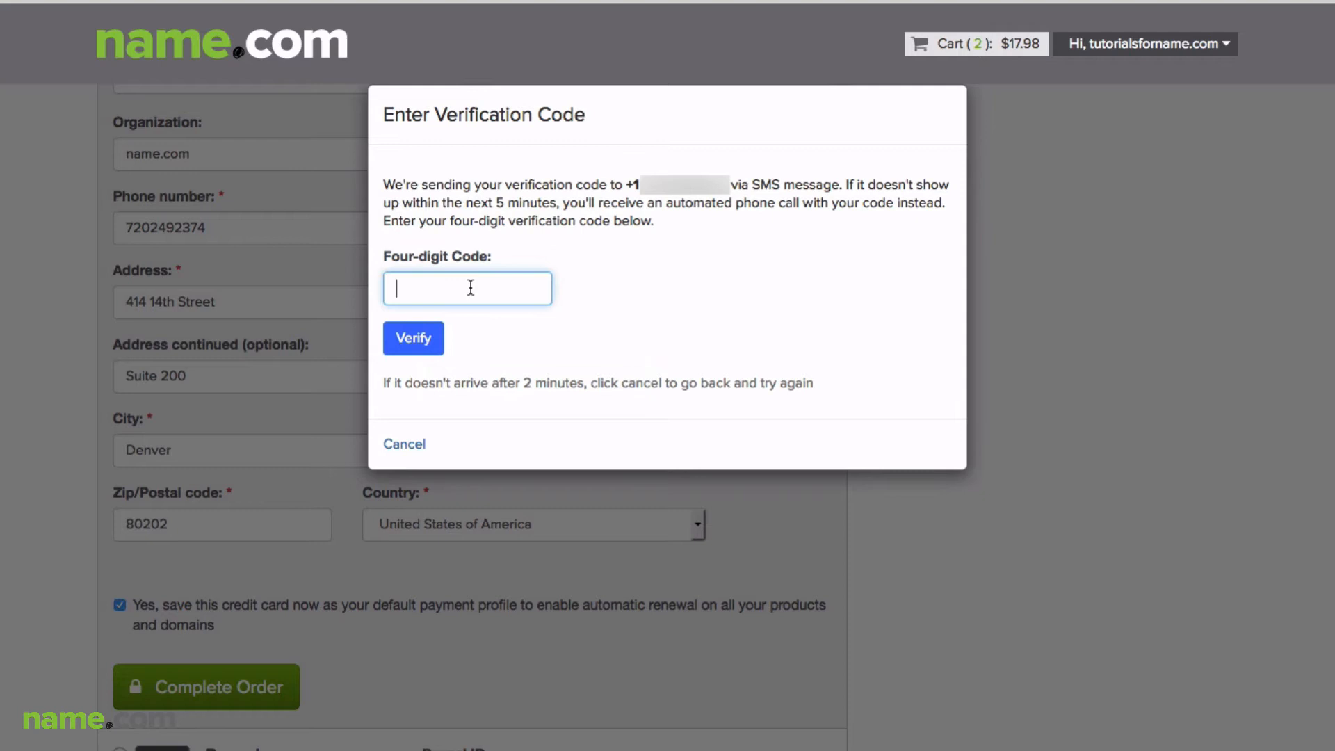
left_click(413, 337)
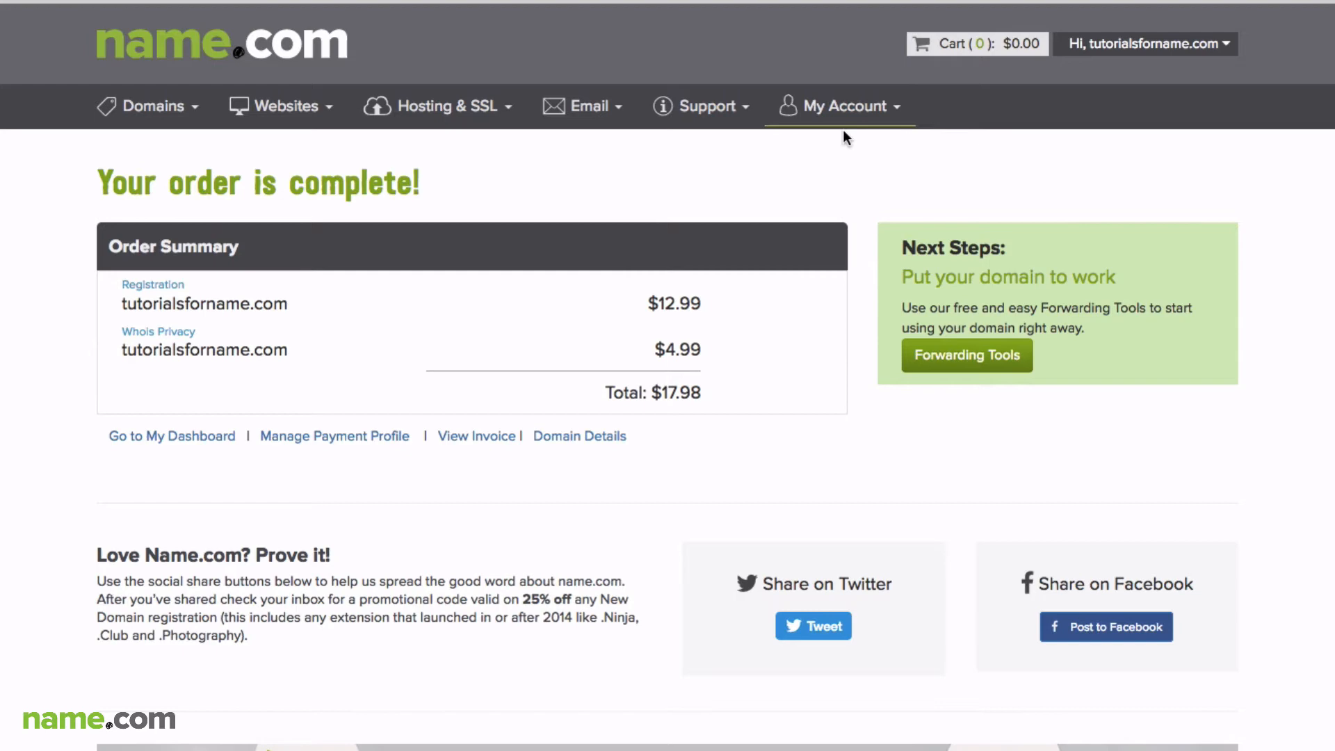
- View the new domain's details, then go to Account Contacts under My Account
left_click(579, 435)
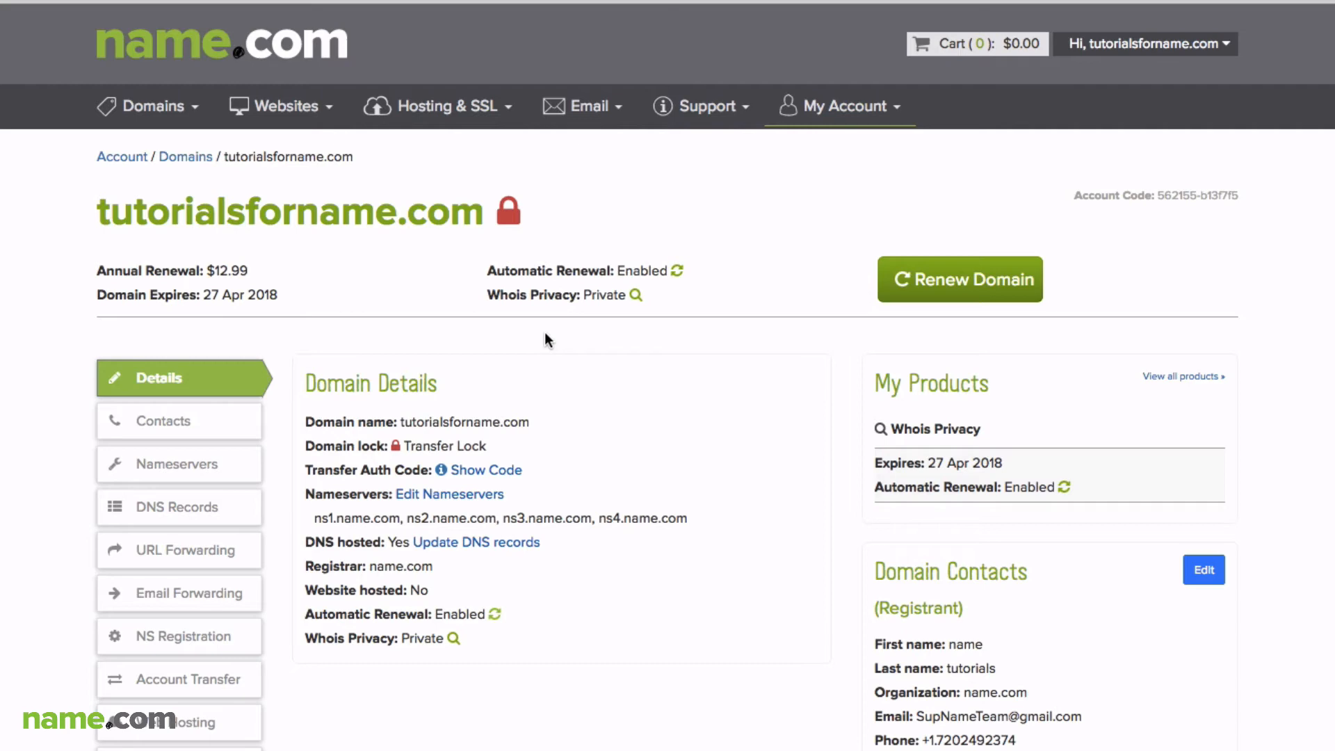
left_click(838, 105)
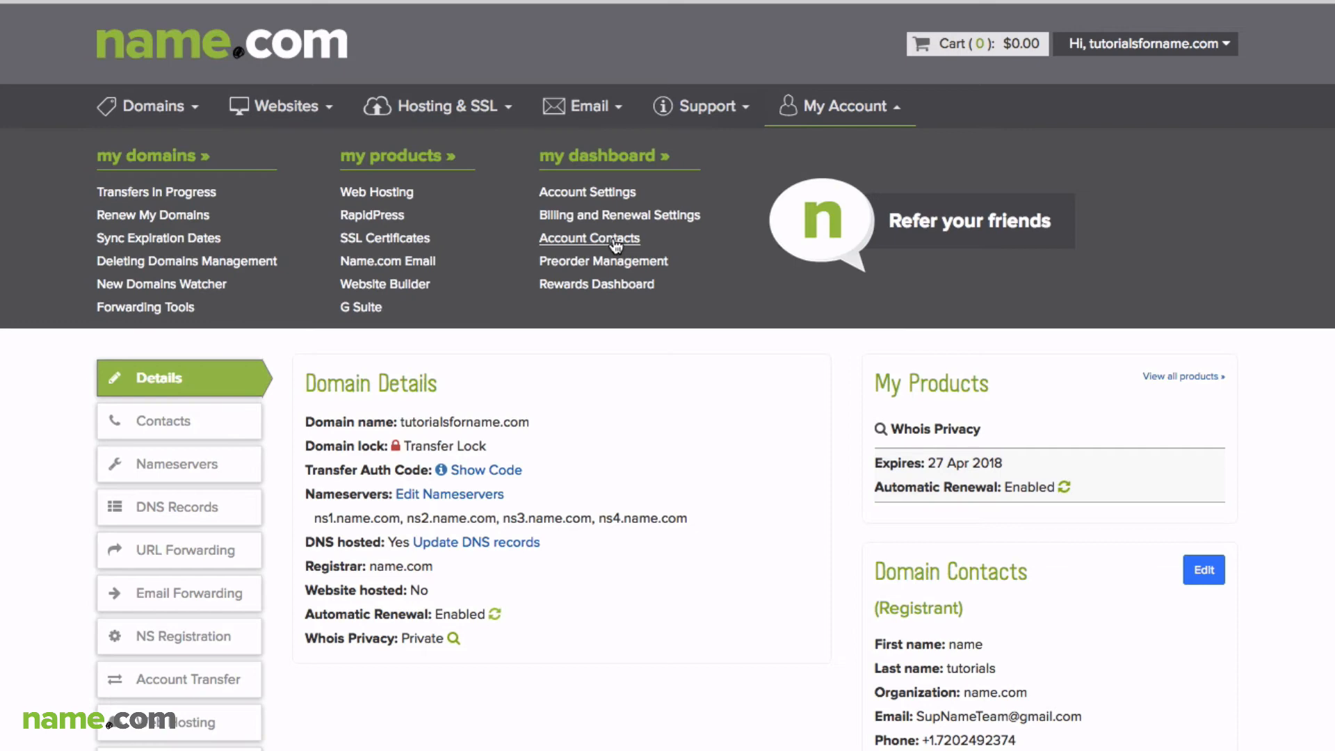
left_click(589, 238)
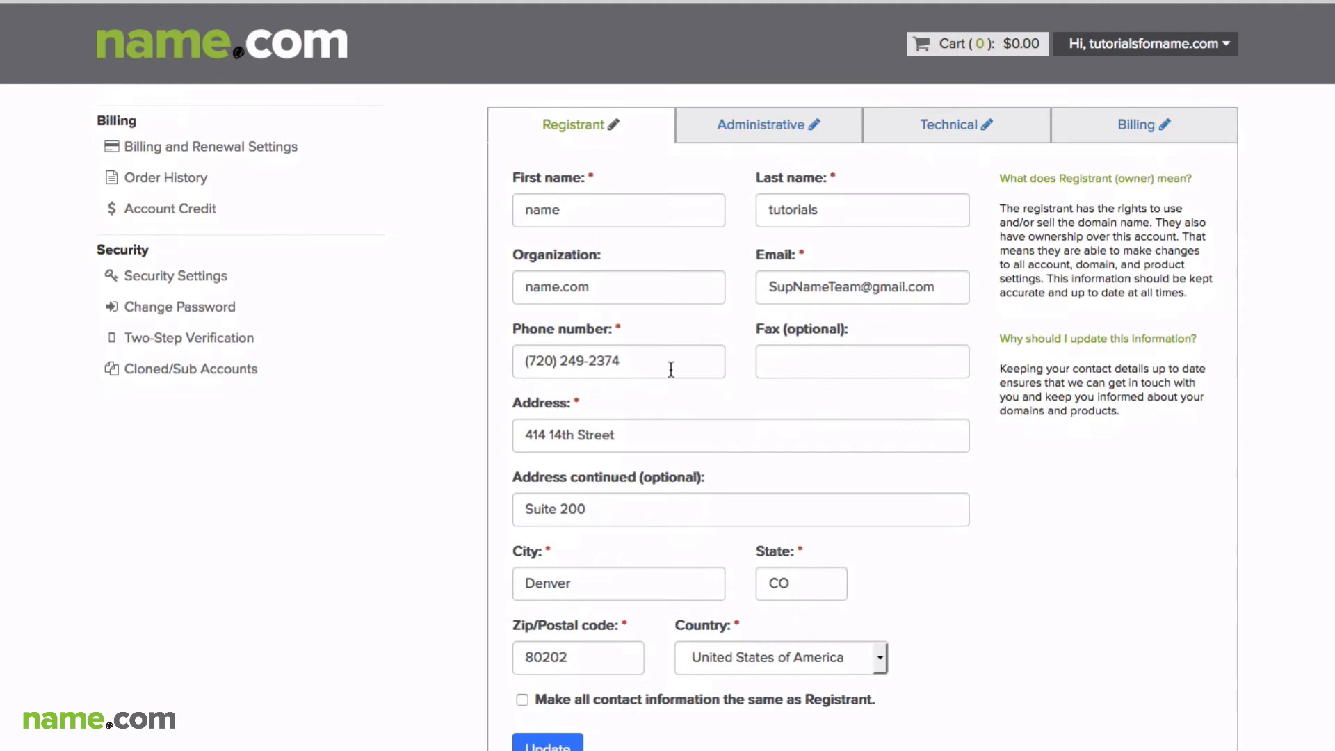
- Edit the registrant phone number and make all contact information the same as Registrant
left_click(522, 698)
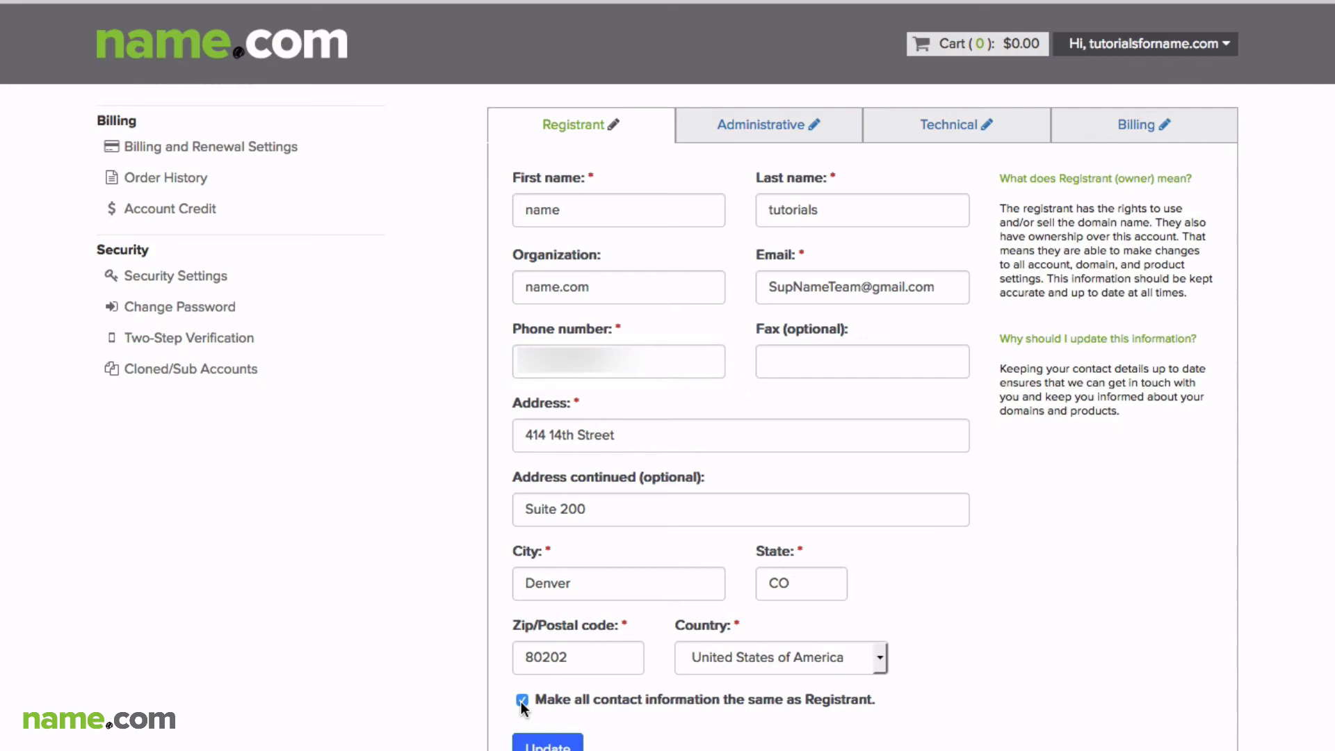
left_click(546, 746)
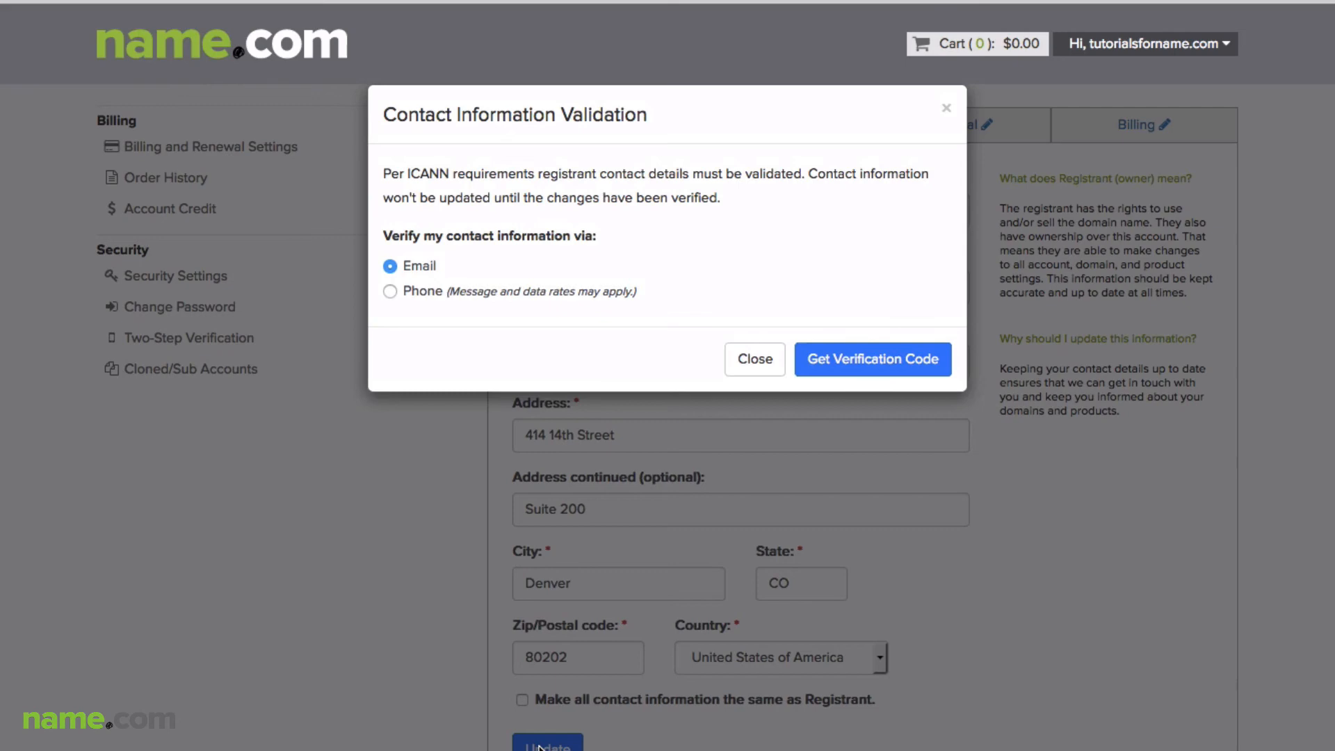
mouse_move(470, 305)
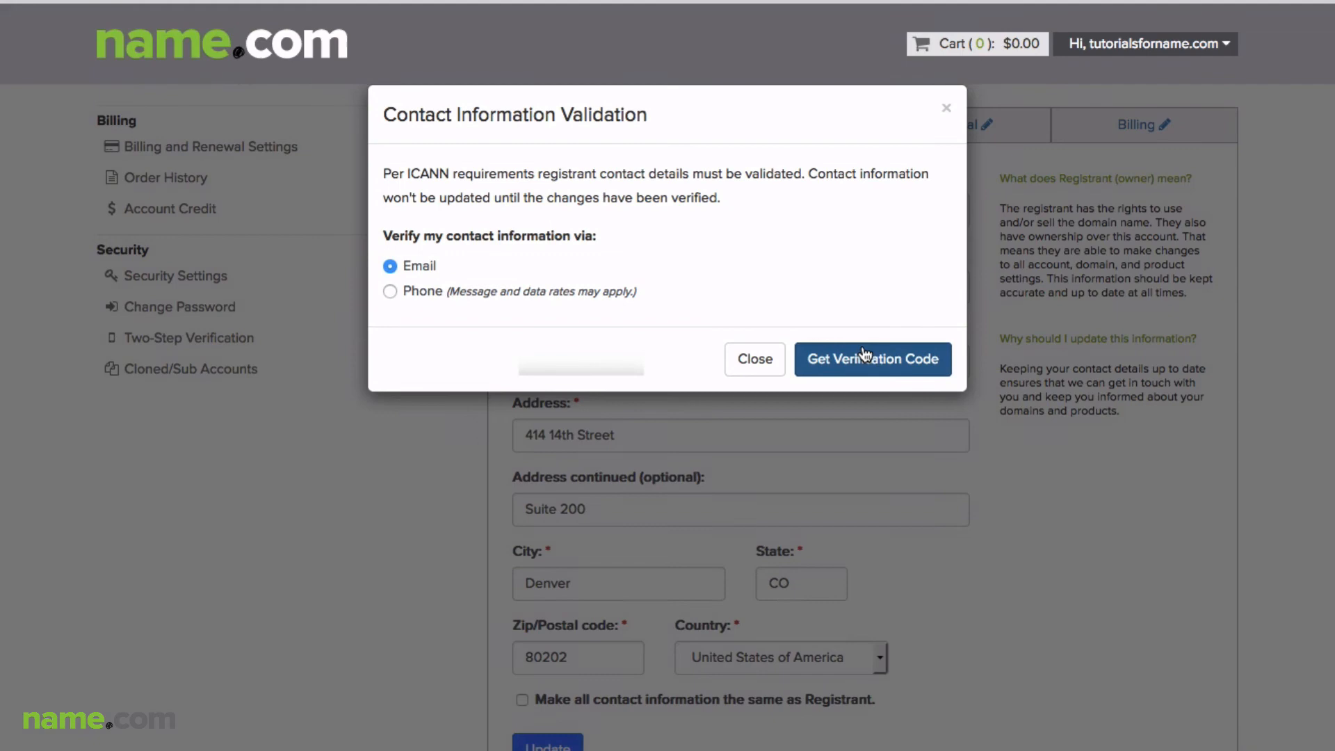
- Request the verification code by email and open the 'Your requested validation information' email in Gmail
left_click(872, 359)
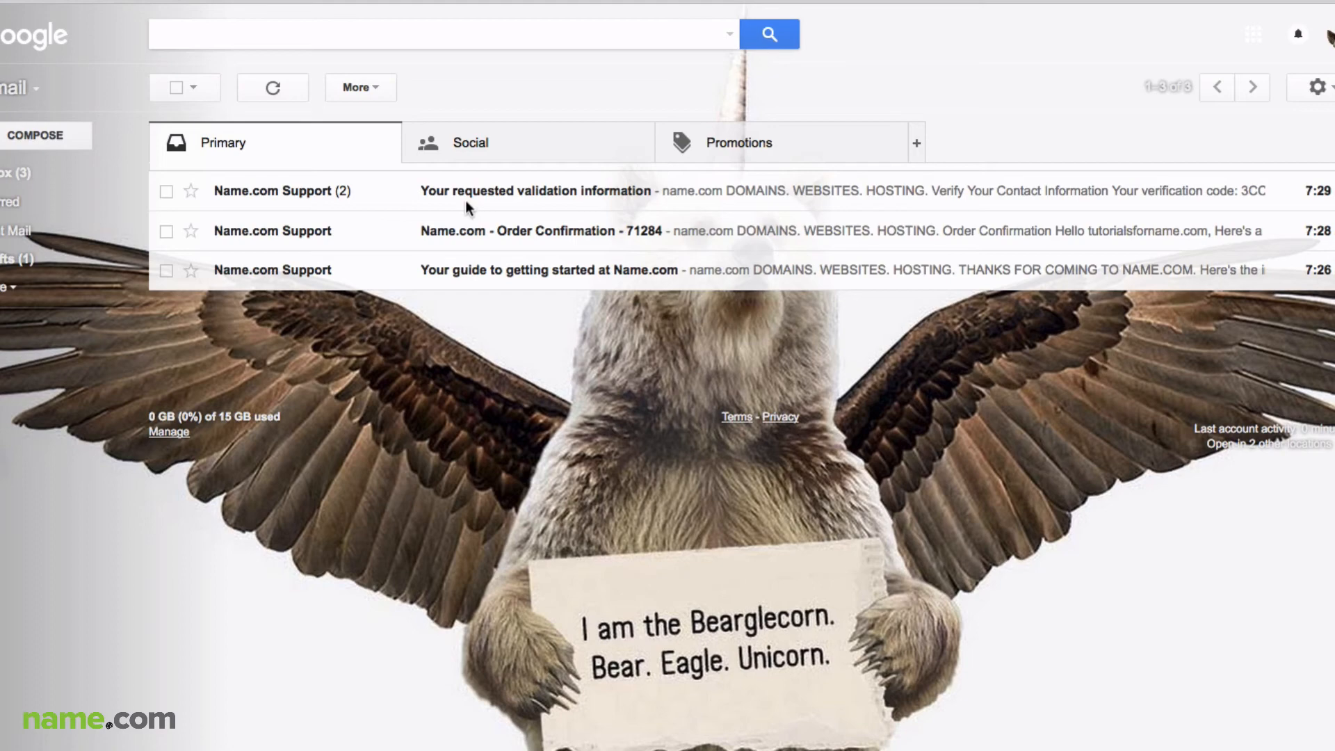
left_click(533, 190)
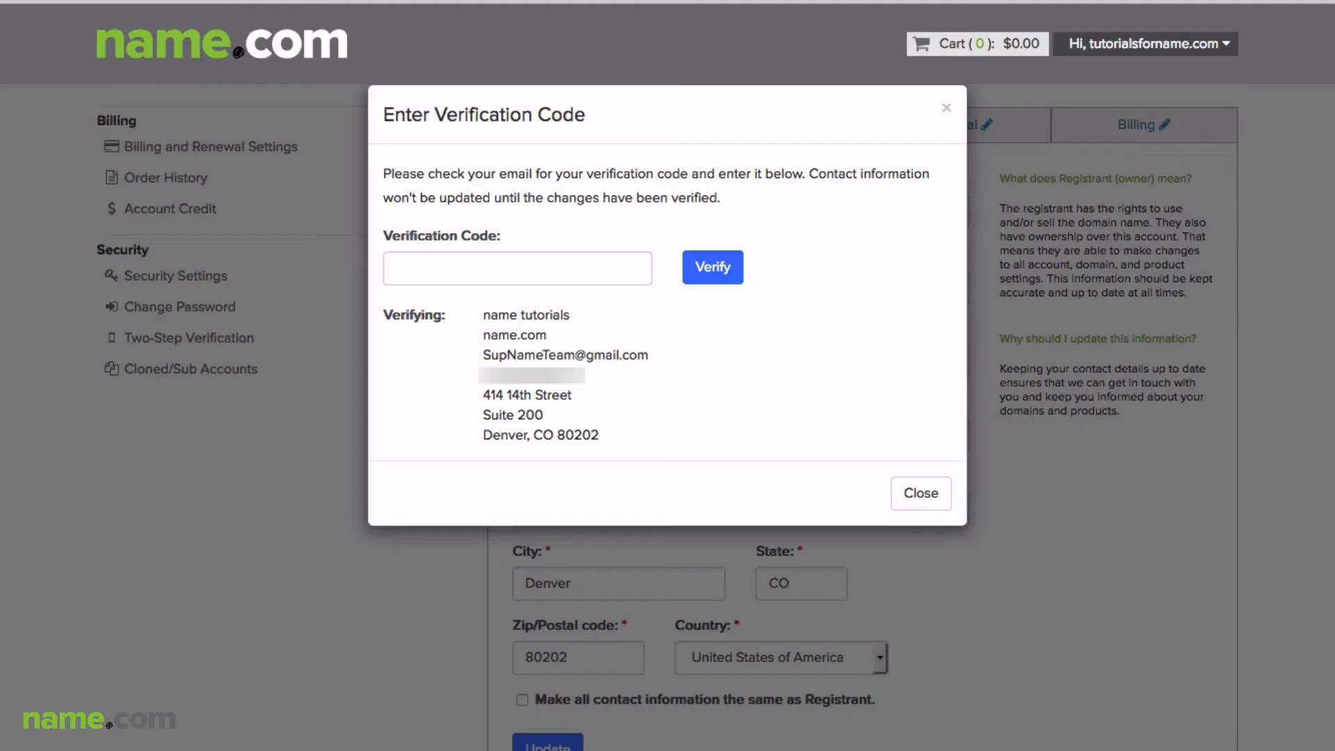
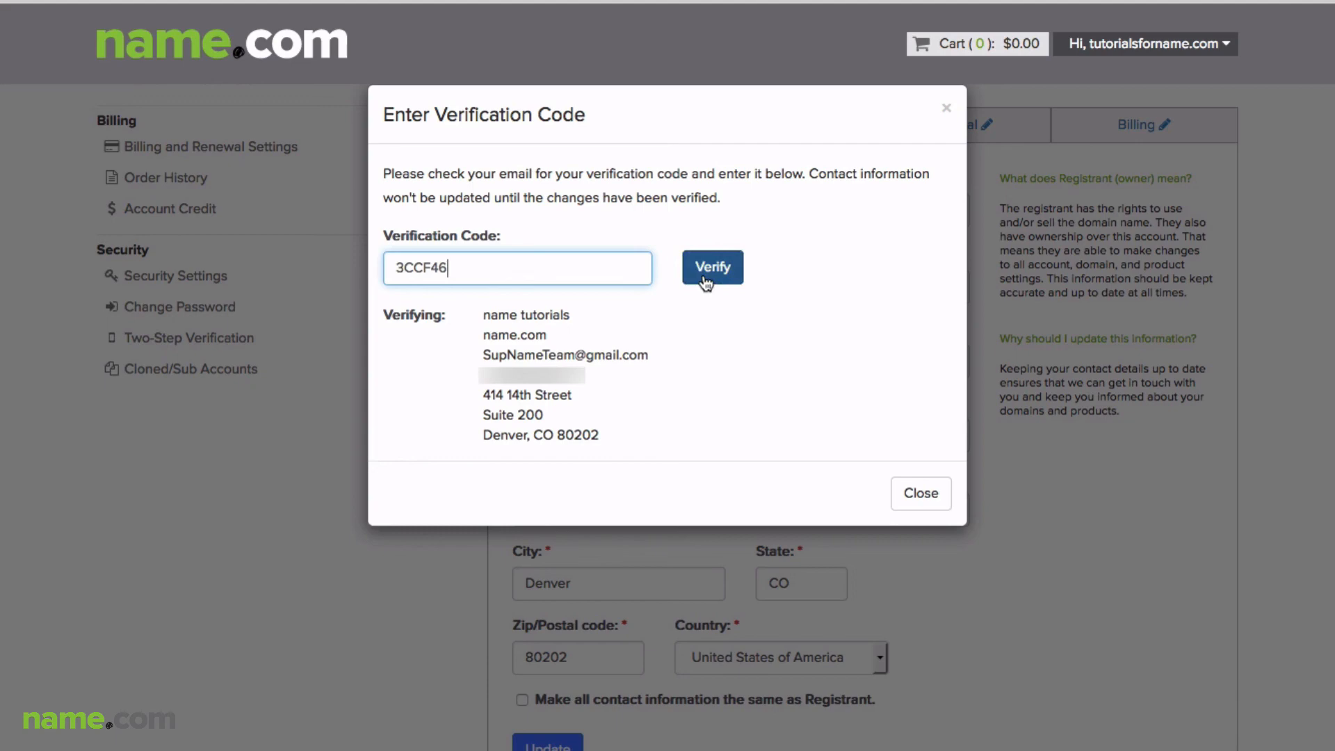